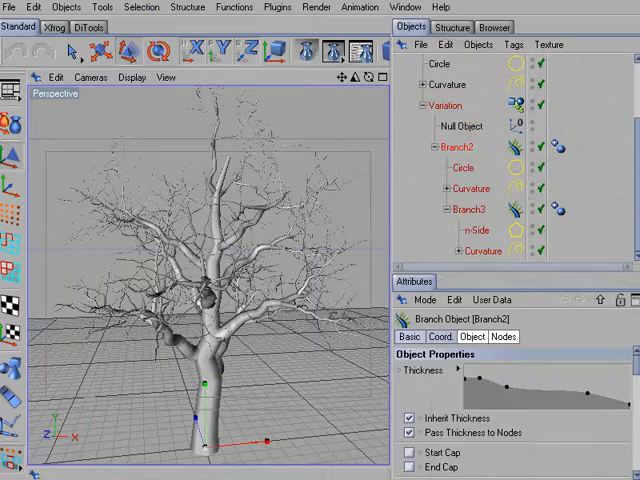
# Step: Merge the textured leaf plane object from another file into the tree scene
pyautogui.click(10, 6)
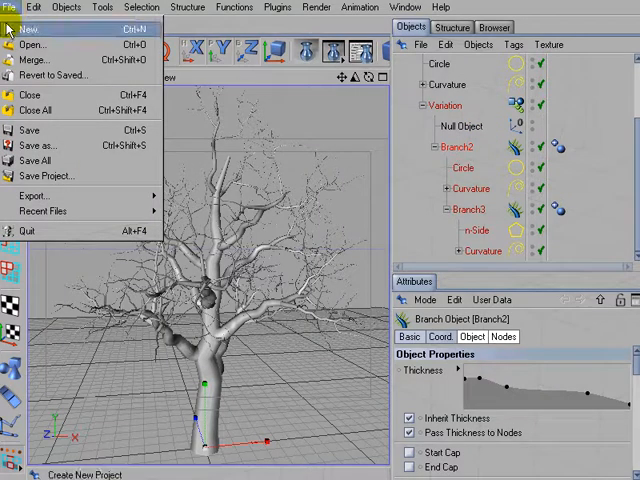
pyautogui.click(32, 44)
pyautogui.write('Le')
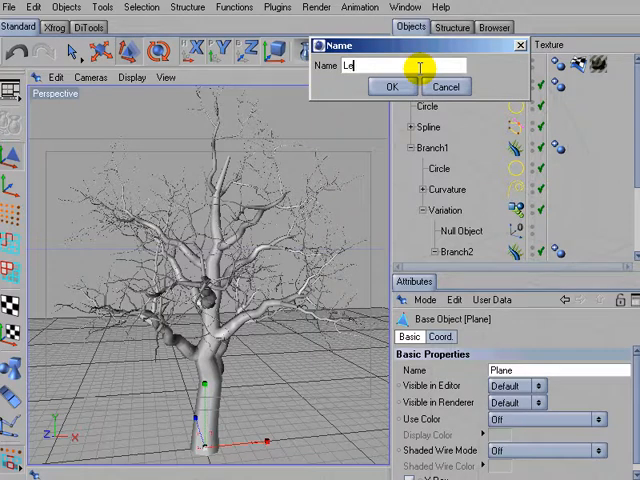
# Step: Confirm the name "Leaf" for the merged plane and parent it under Branch3
pyautogui.click(393, 87)
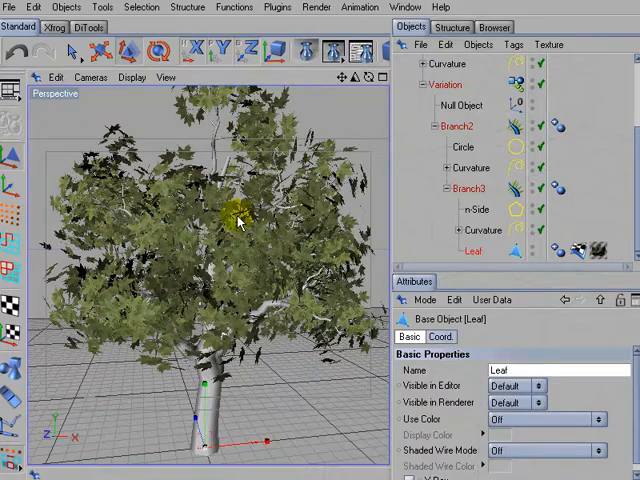
# Step: In Branch3's Nodes settings, raise the Node Angle curve's end point to 154.643
pyautogui.click(468, 189)
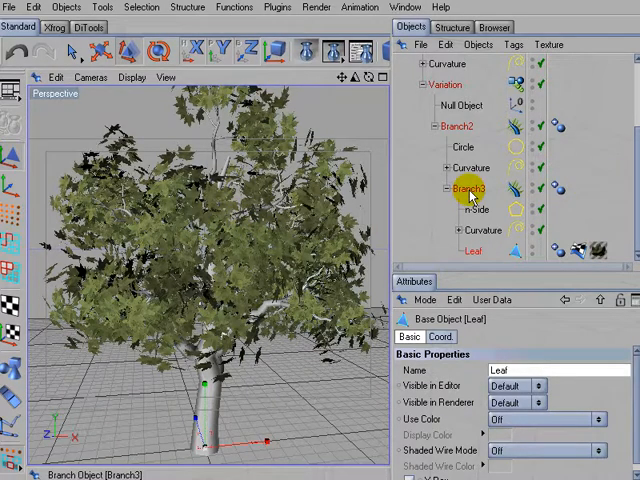
pyautogui.click(468, 191)
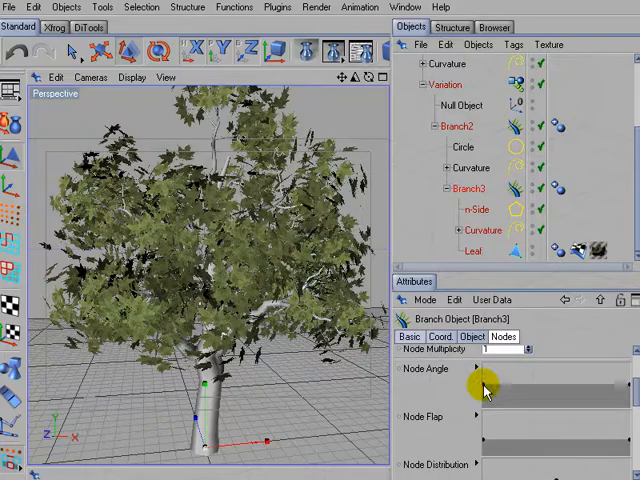
pyautogui.moveTo(485, 385); pyautogui.dragTo(490, 395)
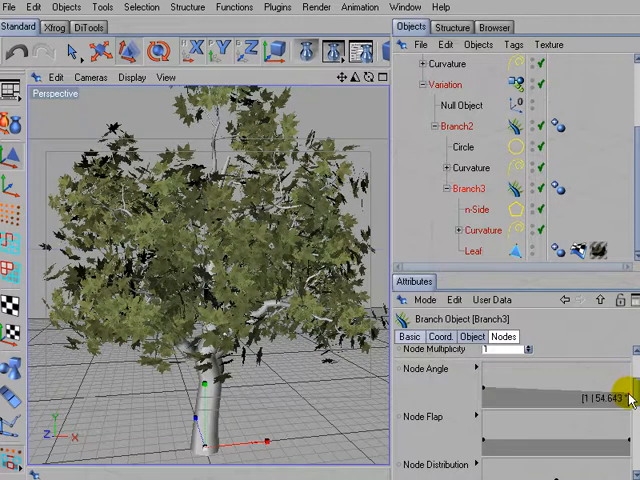
pyautogui.moveTo(625, 400); pyautogui.dragTo(620, 400)
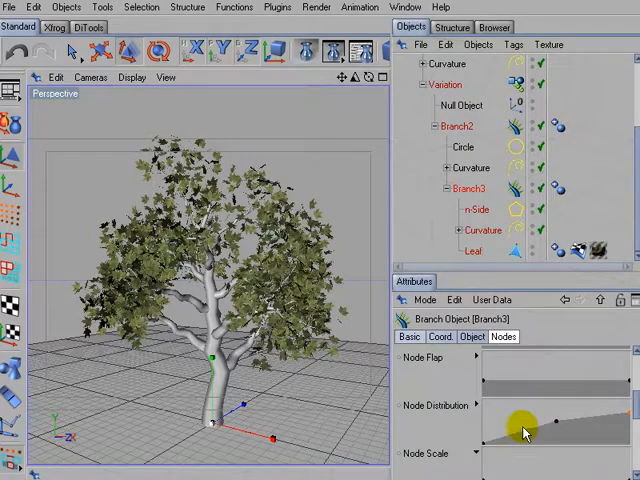
# Step: Reshape Branch3's Node Distribution curve to a rising slope and select its Curvature object
pyautogui.click(480, 232)
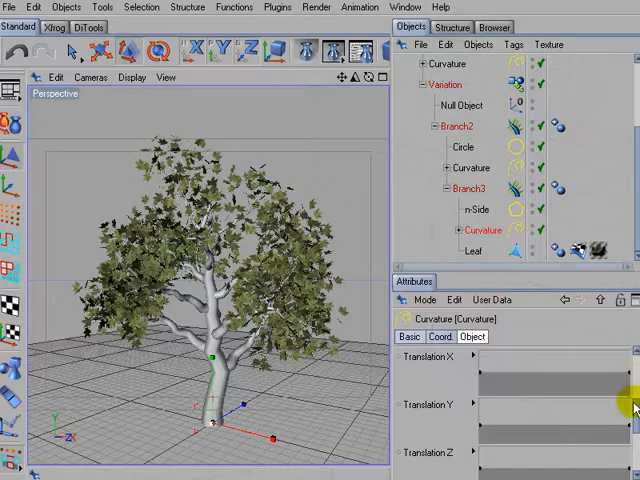
# Step: Set the selected Curvature Translation Y spline point to 150 m
pyautogui.scroll(-3)
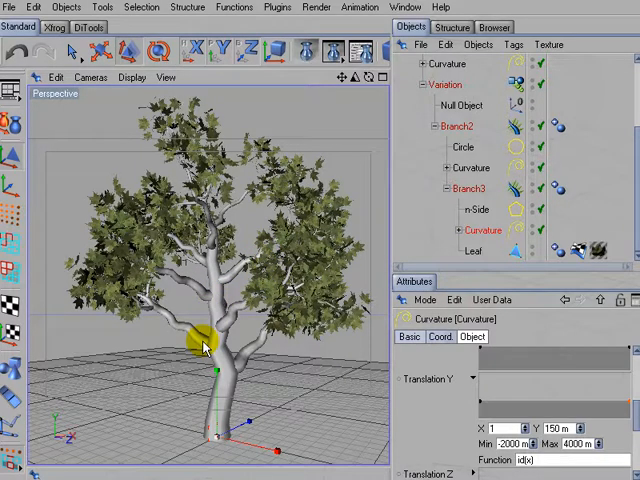
pyautogui.moveTo(200, 340); pyautogui.dragTo(200, 240)
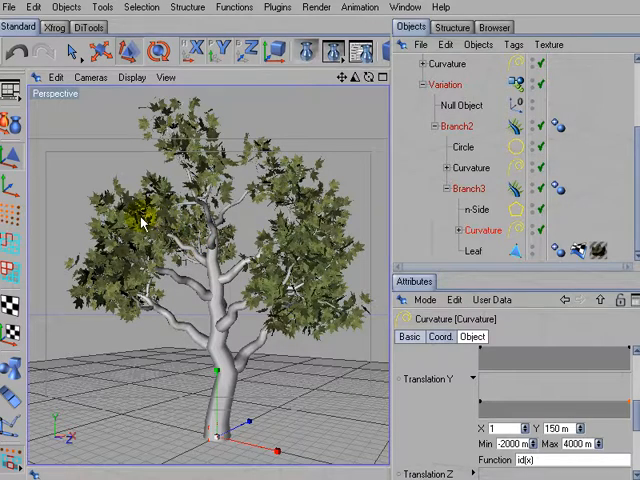
pyautogui.moveTo(120, 268)
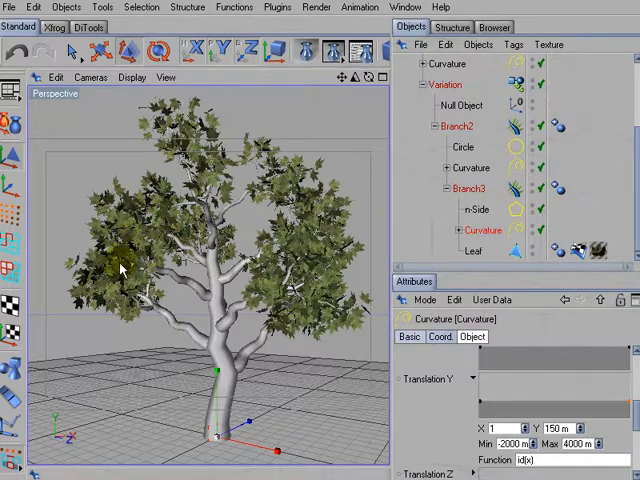
pyautogui.moveTo(120, 277)
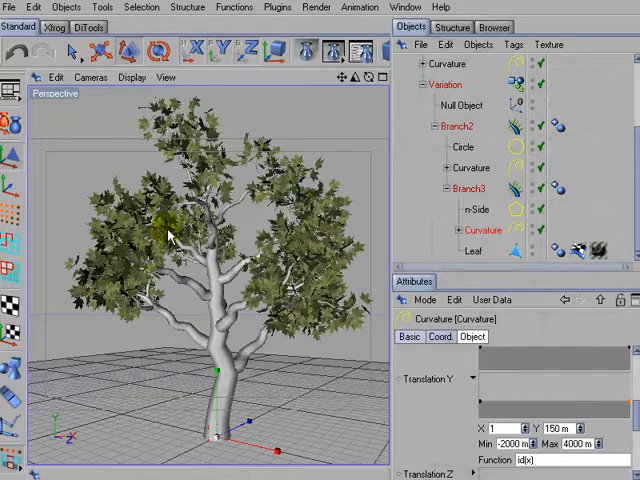
pyautogui.moveTo(135, 245)
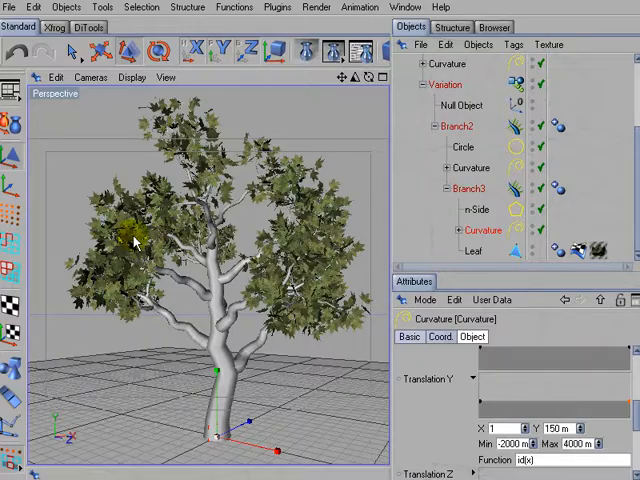